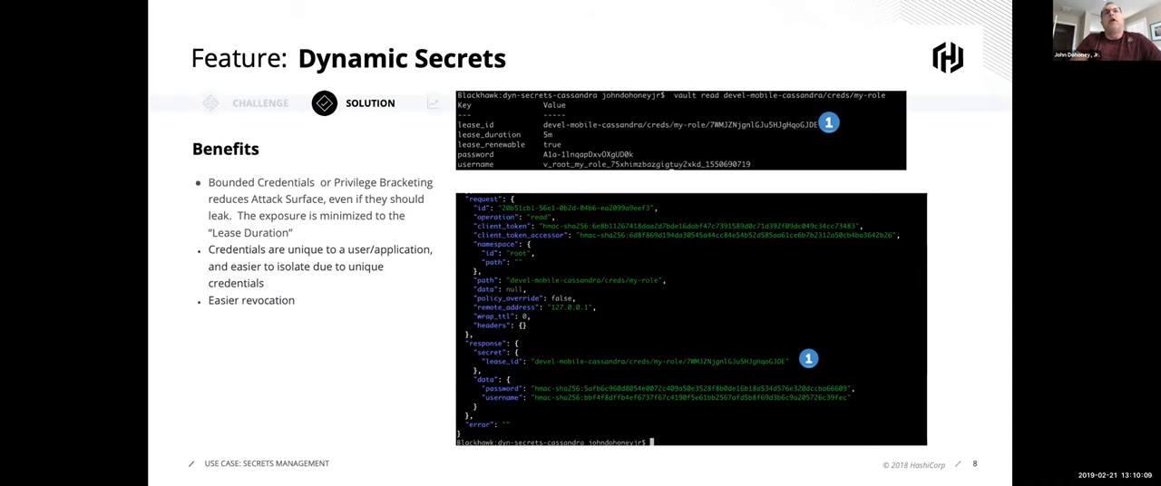
Start a Vault development server with 'vault server -dev' in the lower-right pane
{"action": "key", "text": "Right"}
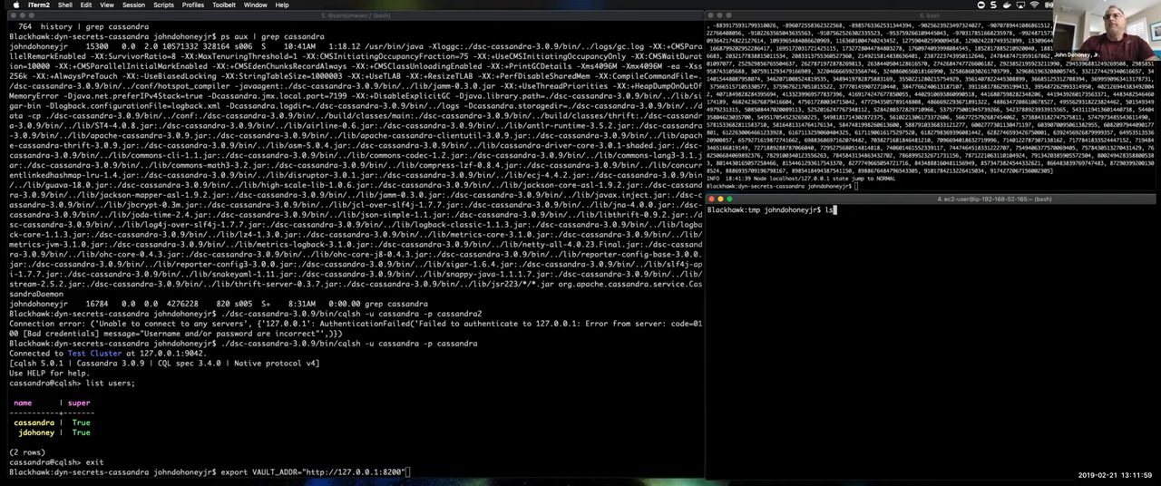
{"action": "type", "text": "vault server -dev"}
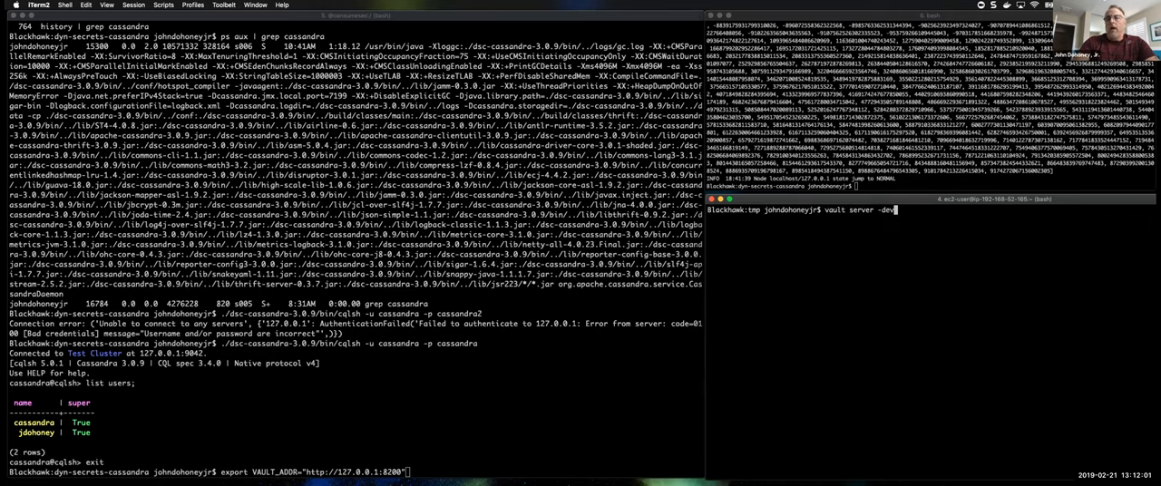
{"action": "key", "text": "Return"}
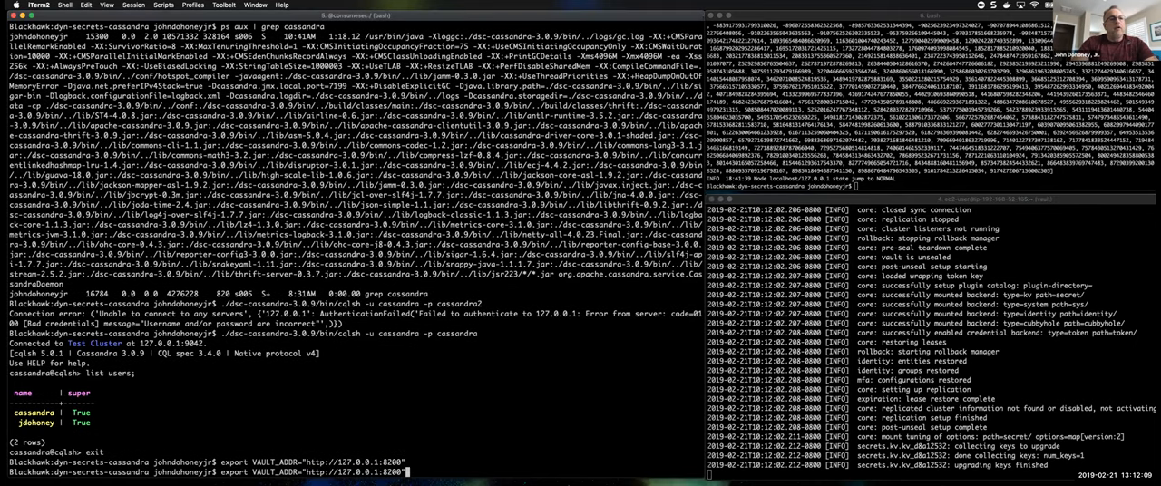
Recall earlier commands from history and enable a file audit device at ~/tmp/vault-audit.log
{"action": "type", "text": "history | grep cassandra"}
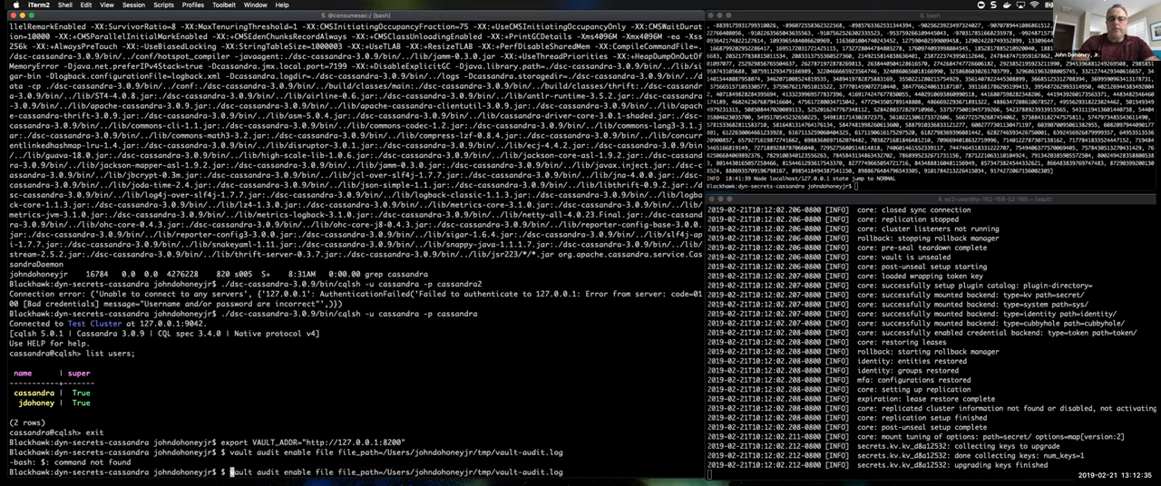
{"action": "key", "text": "return"}
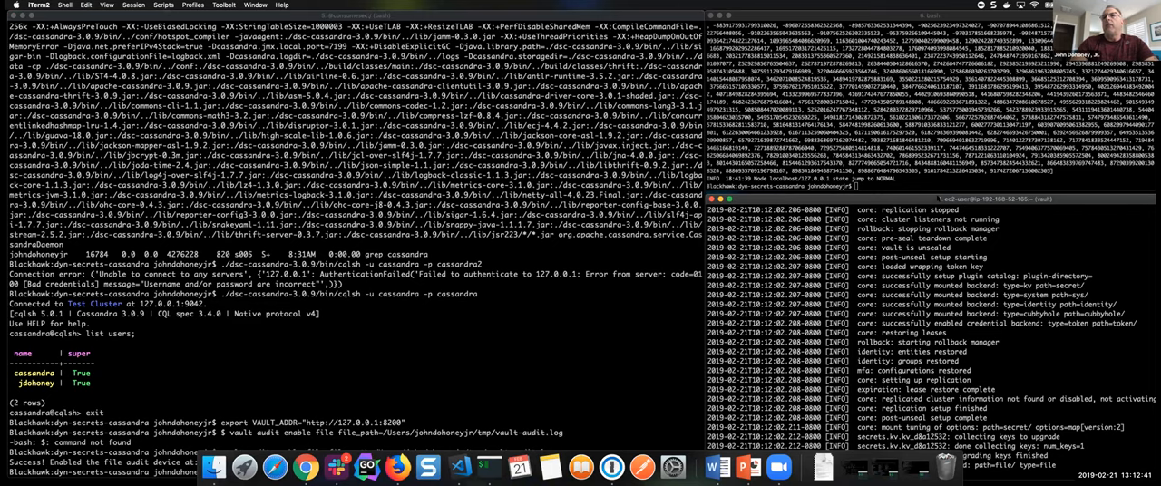
{"action": "scroll", "scroll_direction": "down", "scroll_amount": 3}
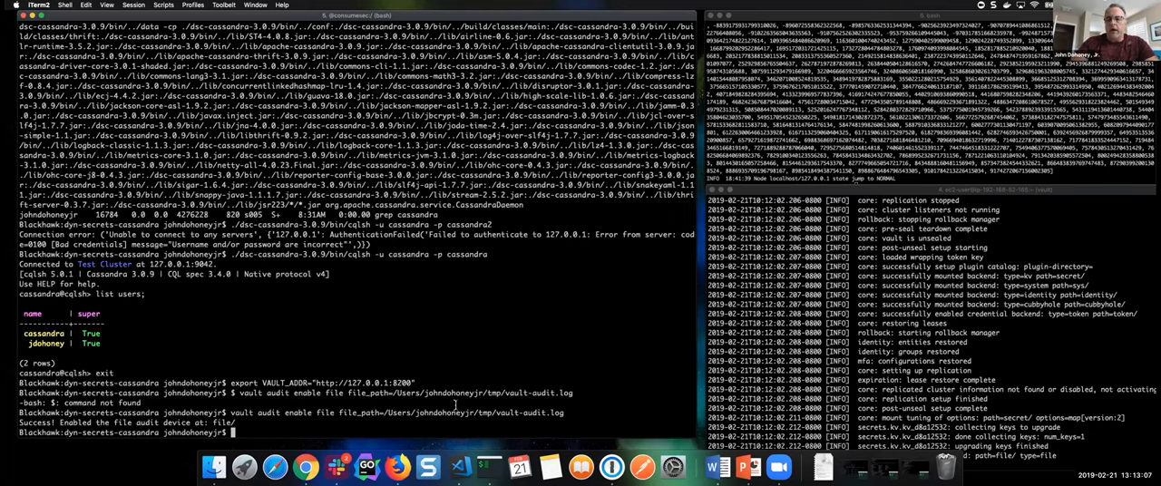
Rerun audit enable with /Users/johndohoneyjr/tmp/vault-audit.log, then list Cassandra's two superusers
{"action": "type", "text": "vault audit enable file file_path=/Users/johndohoneyjr/tmp/vault-audit.log"}
{"action": "type", "text": "list users;"}
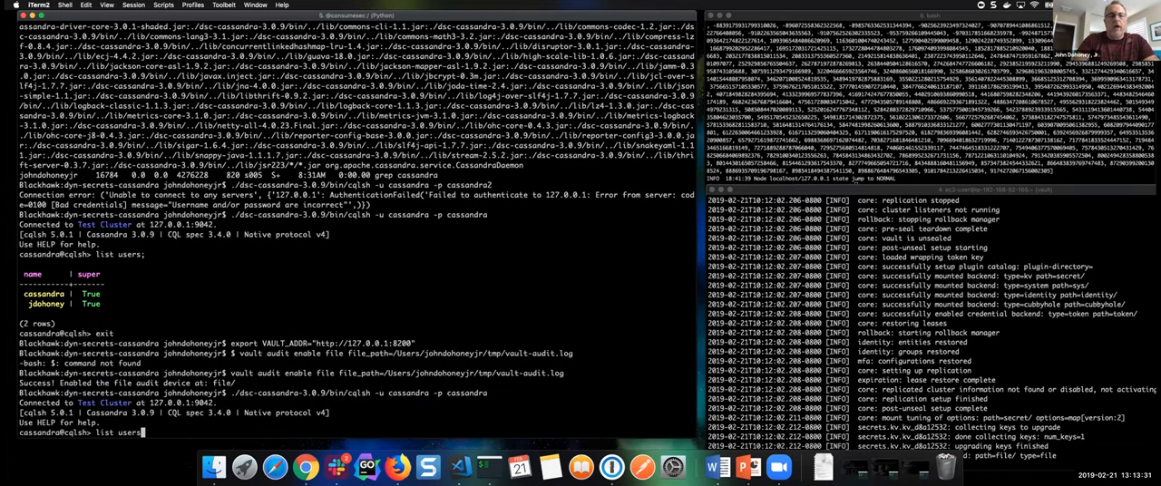
{"action": "key", "text": "Return"}
{"action": "type", "text": "exit"}
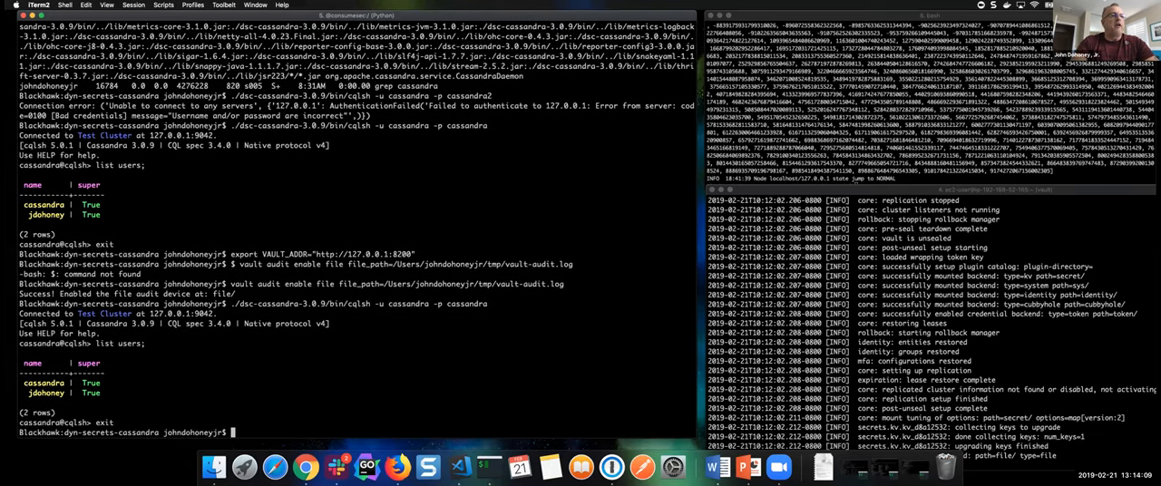
Enable the database secrets engine at path devel-mobile-cassandra
{"action": "type", "text": "vault secrets enable -path=devel-mobile-cassandra  database"}
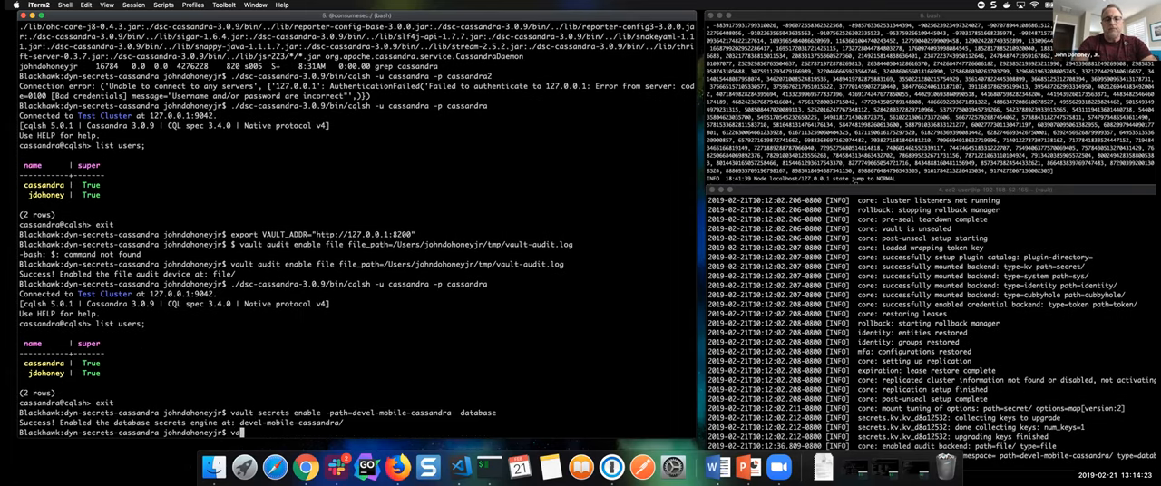
{"action": "type", "text": "vault secrets list"}
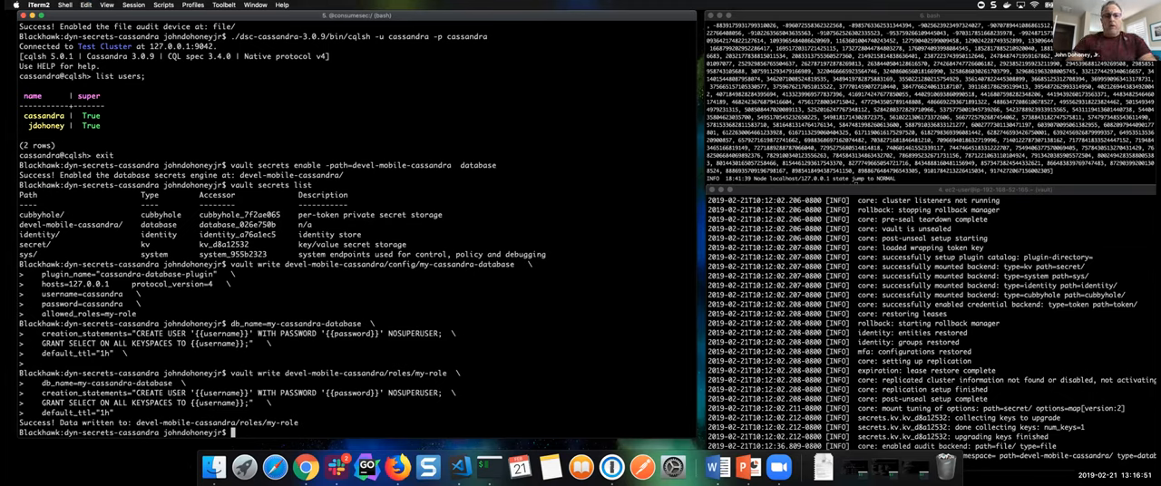
{"action": "mouse_move", "coordinate": [554, 283]}
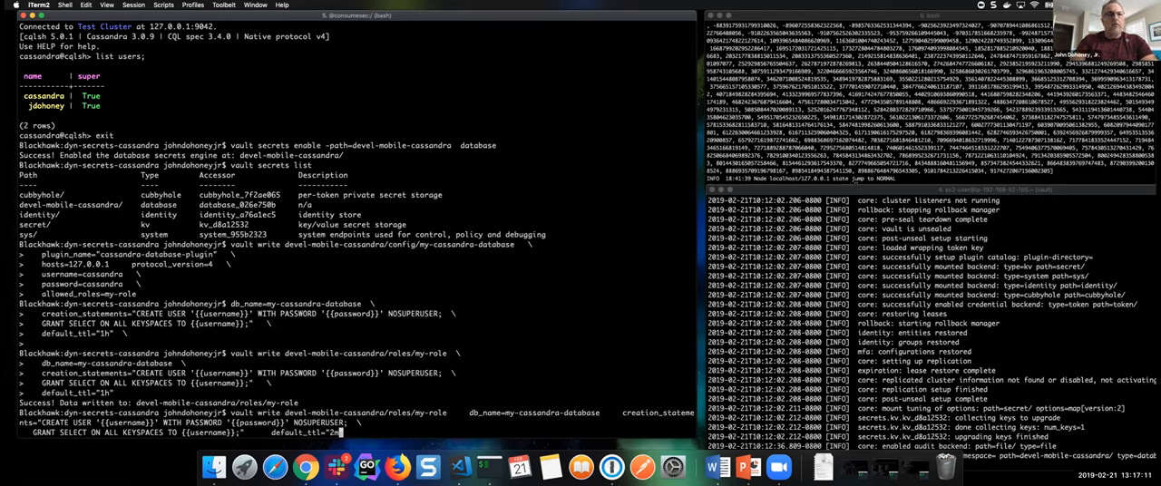
Apply the my-role update with default_ttl="2m"
{"action": "key", "text": "return"}
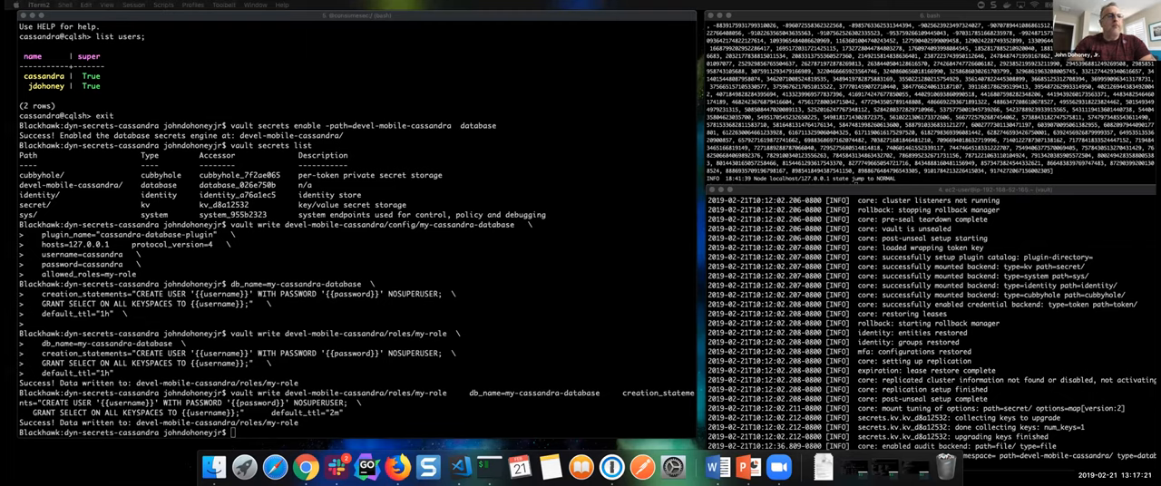
Read devel-mobile-cassandra/creds/my-role three times for separate two-minute Cassandra logins
{"action": "type", "text": "vault read devel-mobile-cassandra/creds/my-role"}
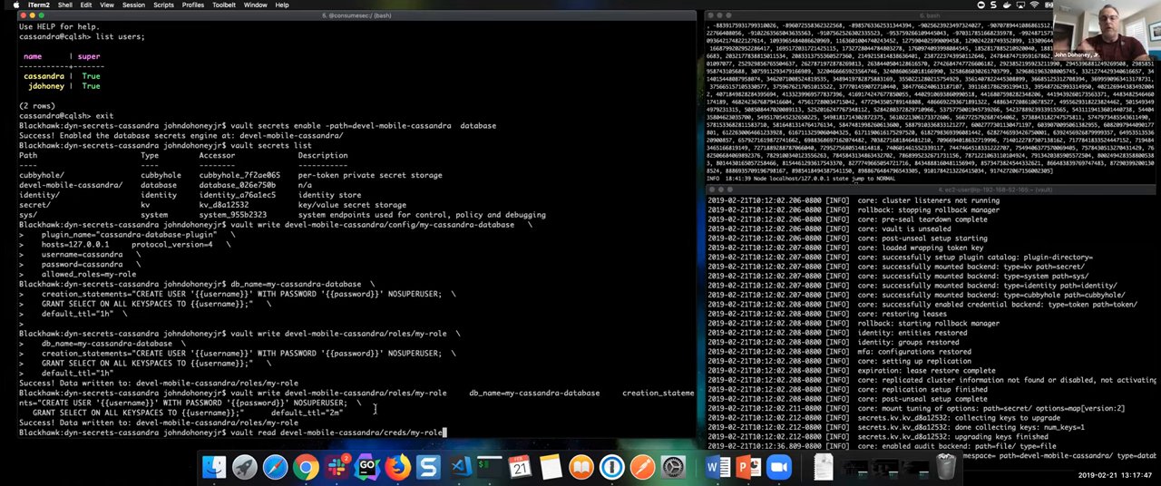
{"action": "key", "text": "Return"}
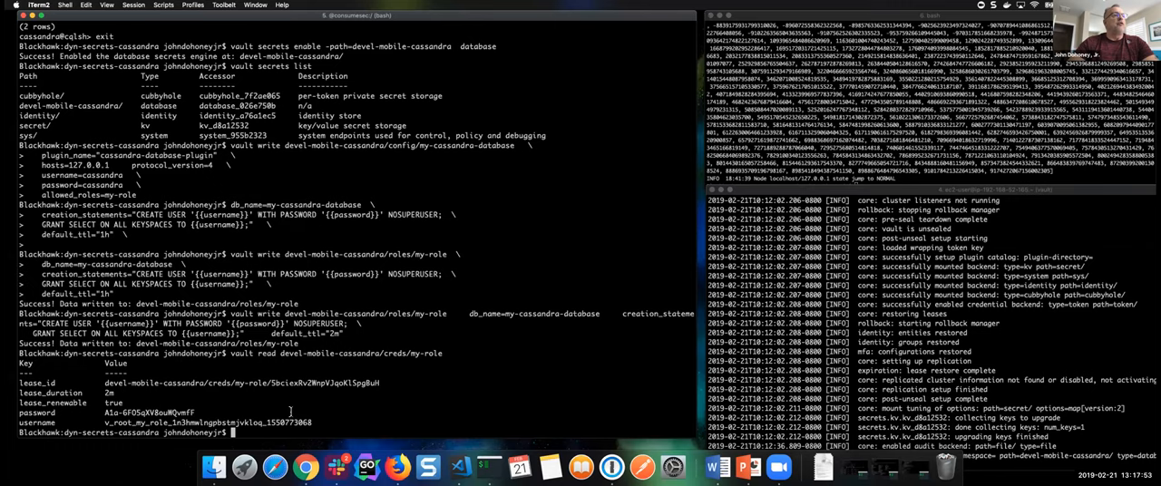
{"action": "type", "text": "vault read devel-mobile-cassandra/creds/my-role"}
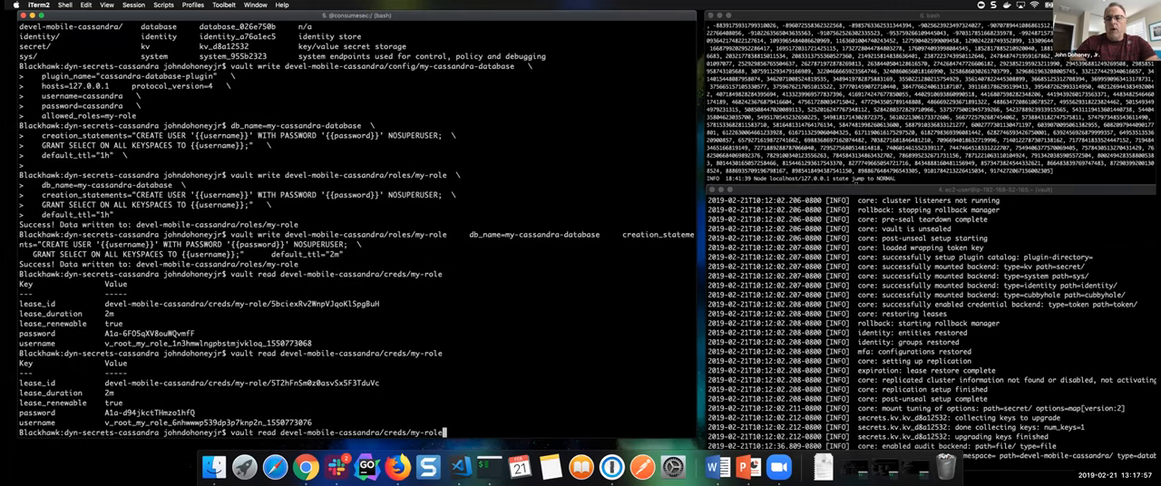
{"action": "key", "text": "Return"}
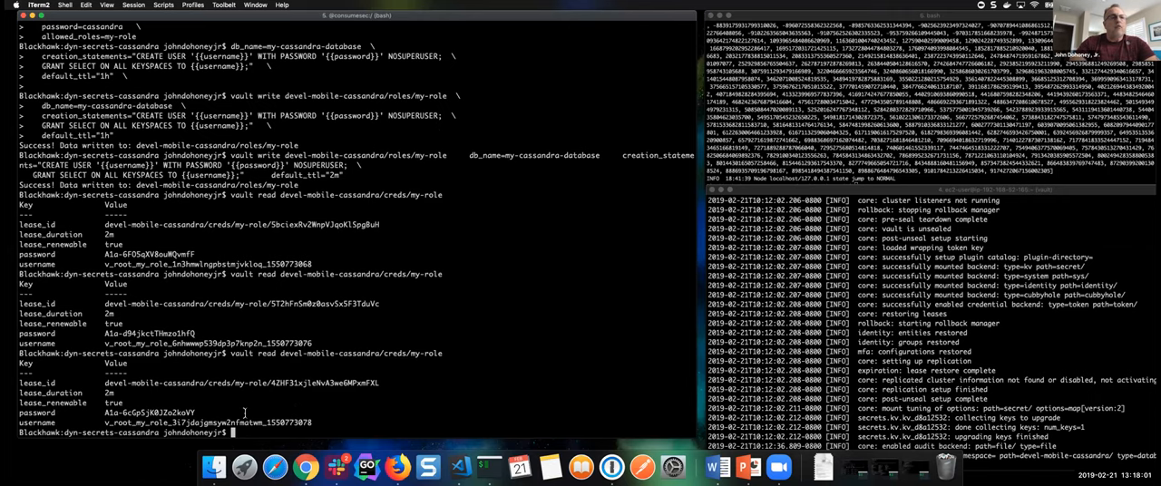
{"action": "type", "text": "vault read devel-mobile-cassandra/creds/my-role"}
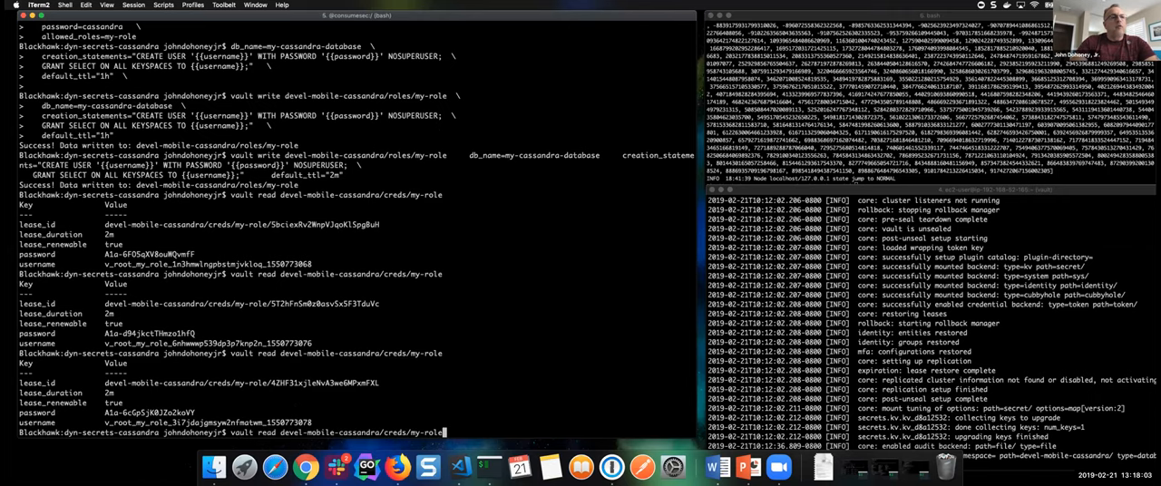
{"action": "type", "text": "vault audit enable file file_path=/Users/johndohoneyjr/tmp/vault-audit.log"}
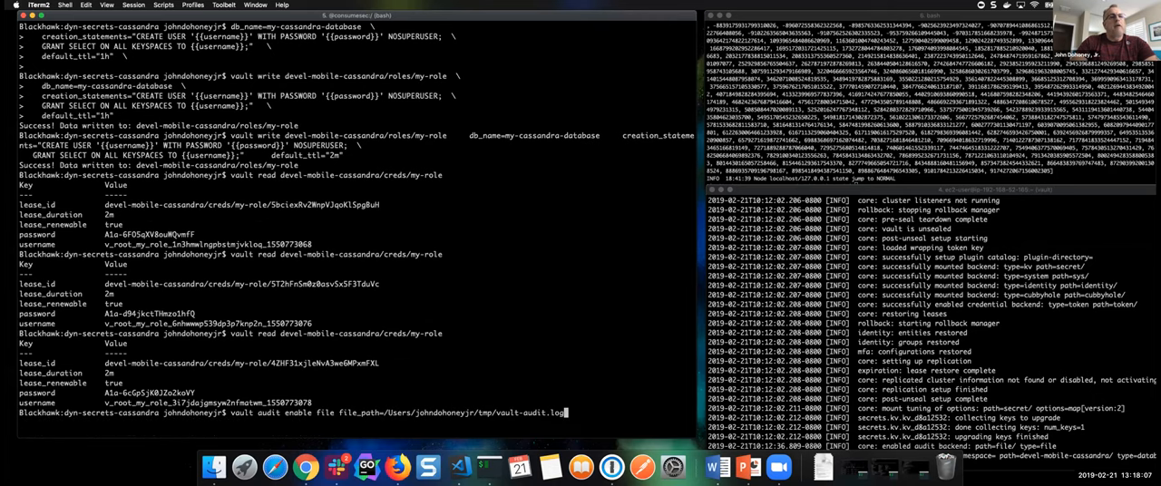
Log into cqlsh as cassandra/cassandra, list the three my-role users, and exit
{"action": "type", "text": "./dsc-cassandra-3.0.9/bin/cqlsh -u cassandra -p cassand"}
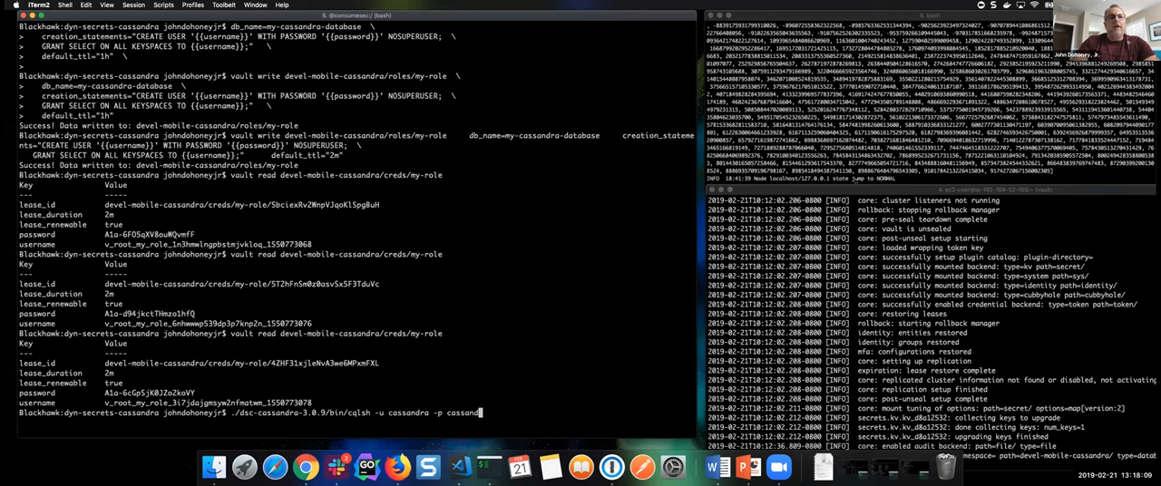
{"action": "key", "text": "Backspace"}
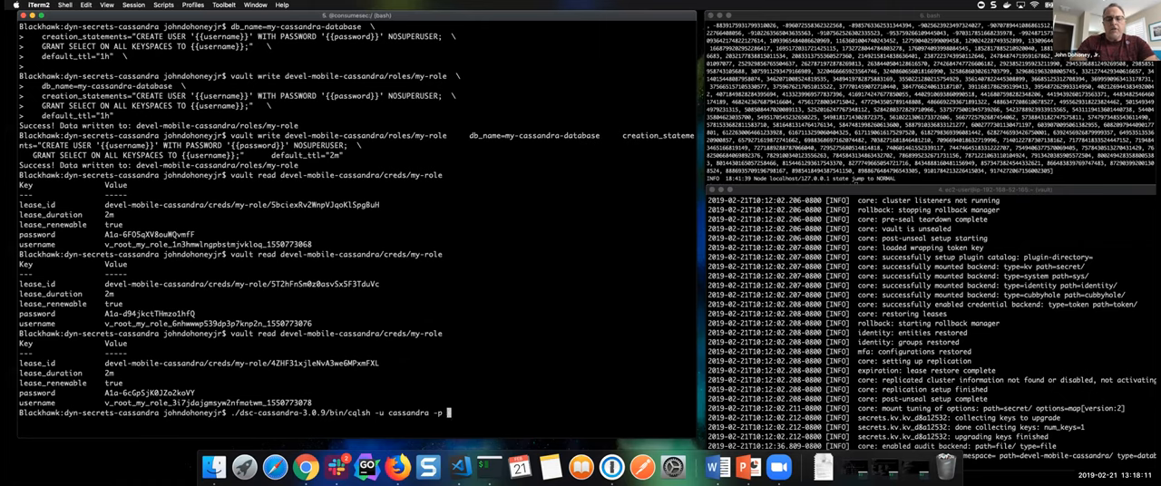
{"action": "type", "text": "cassandr"}
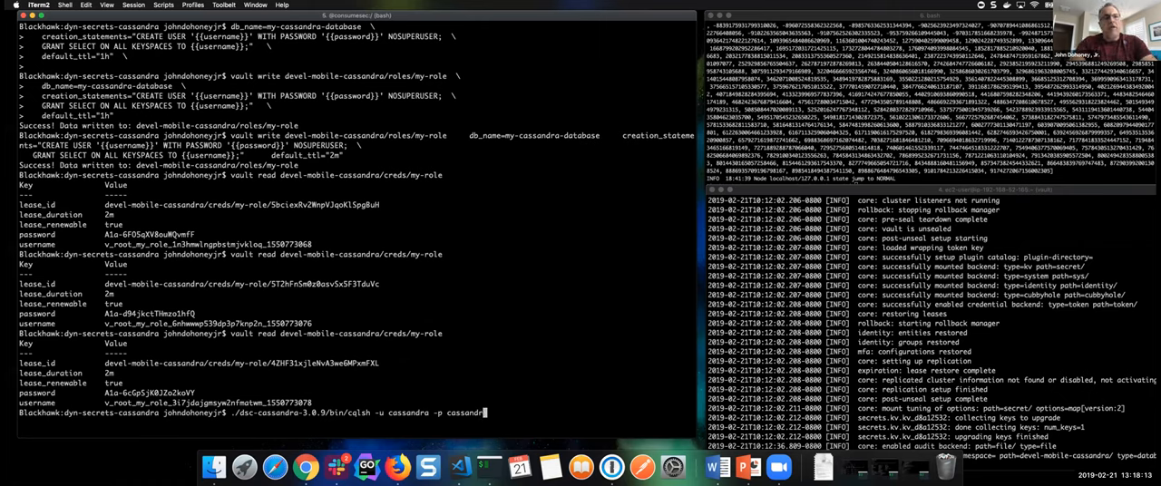
{"action": "key", "text": "Return"}
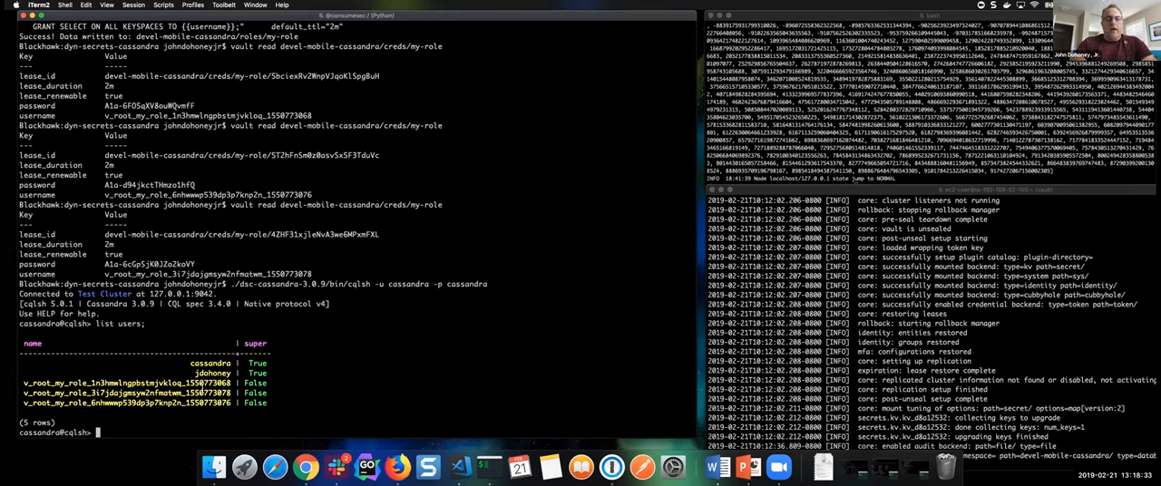
{"action": "type", "text": "exit"}
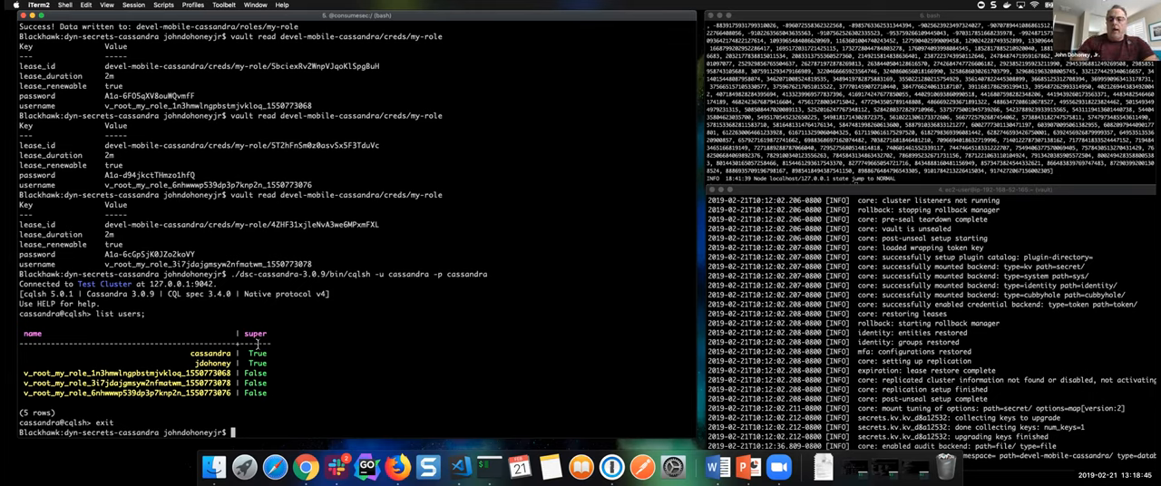
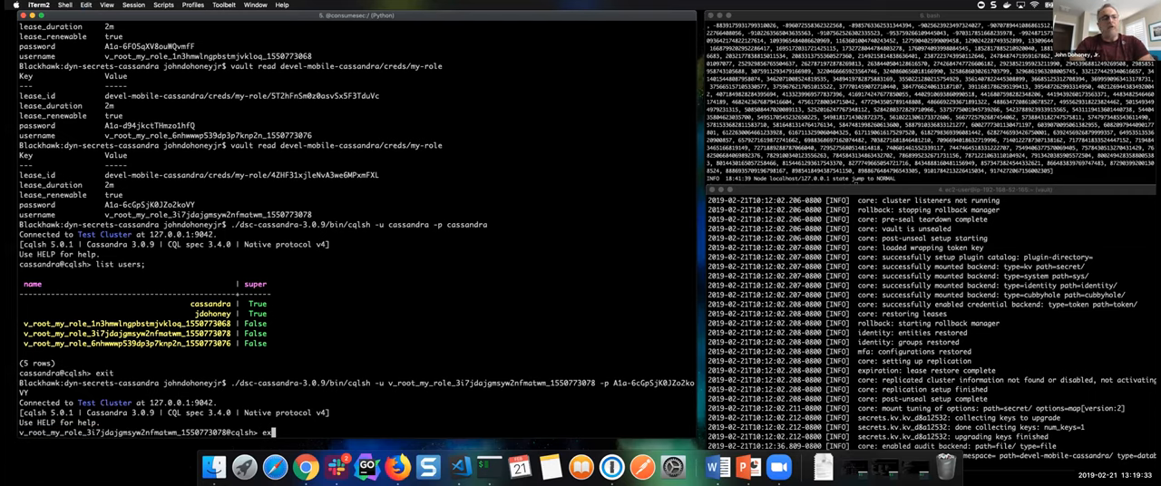
Read a new my-role credential, connect to cqlsh as that v_root_my_role user, then exit
{"action": "key", "text": "Return"}
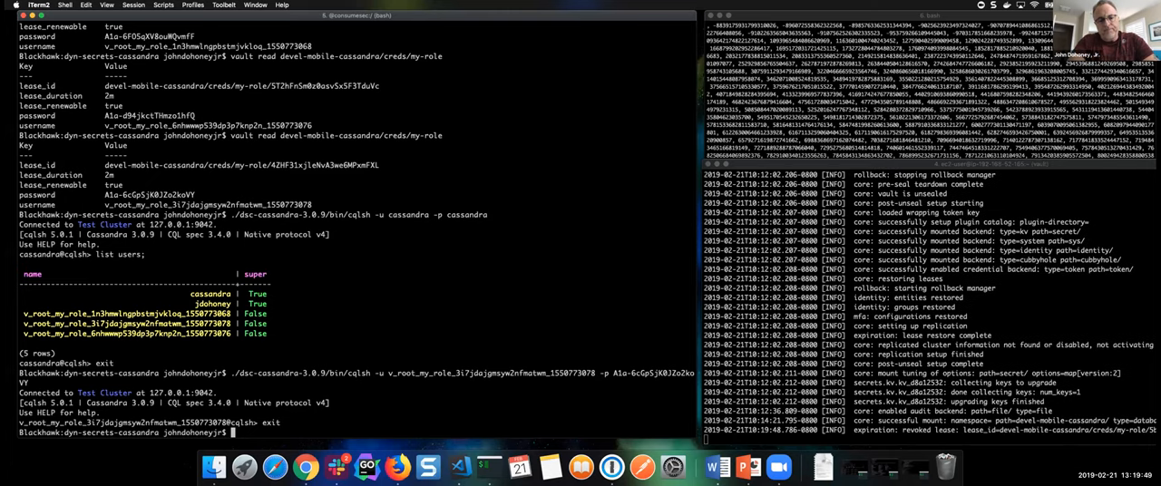
Type 'cat ~/tmp/vault-audit.log | jq' at the prompt without running it
{"action": "type", "text": "cat"}
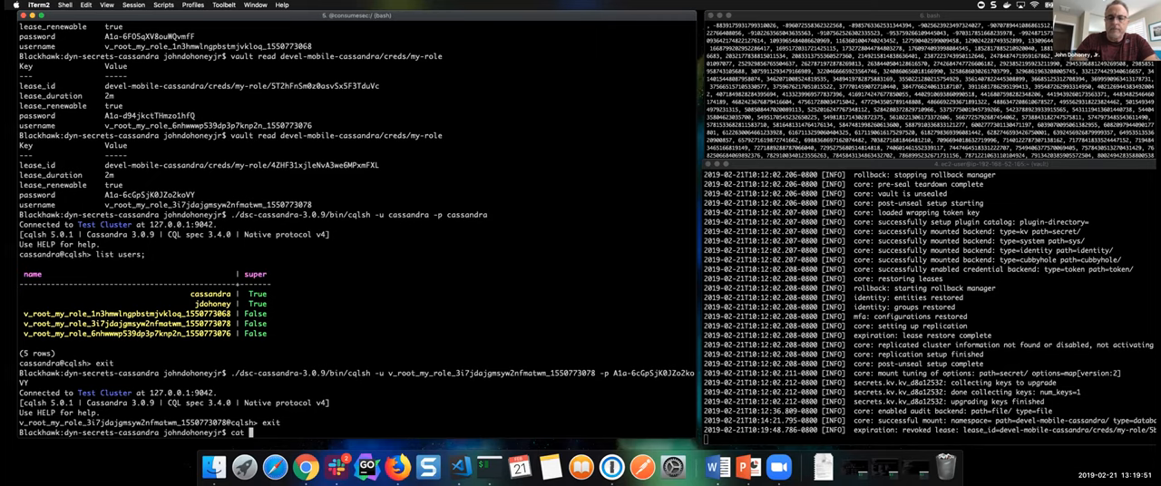
{"action": "type", "text": "~/"}
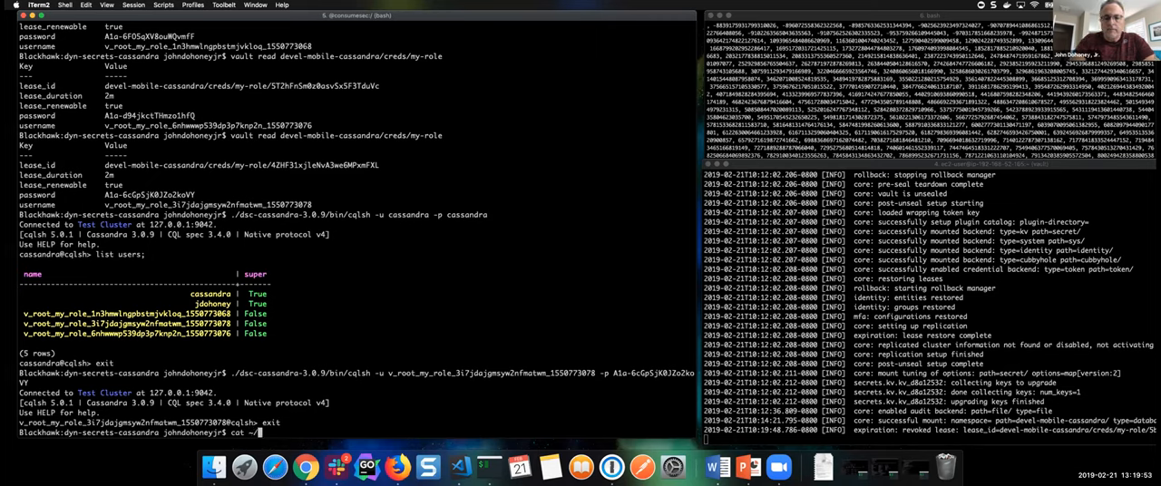
{"action": "type", "text": "tmp/vault-audit.log |"}
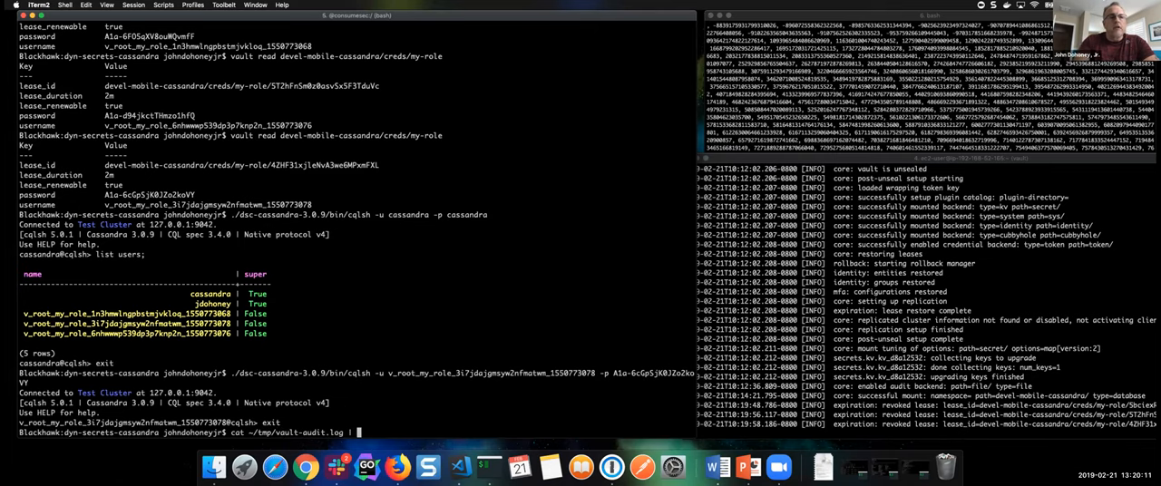
{"action": "type", "text": "jq ."}
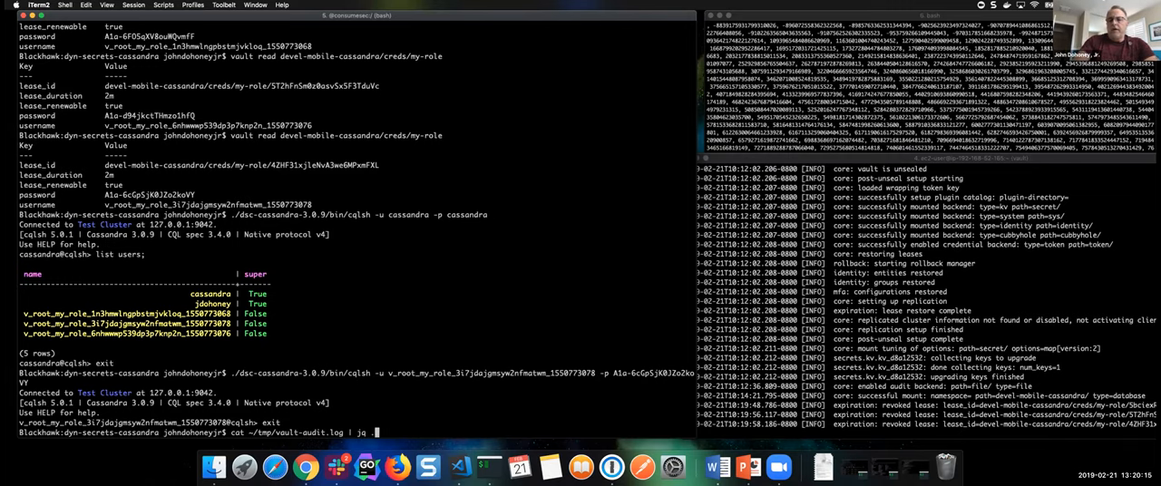
Run the jq audit log command and scroll up to the creds/my-role read and its lease id
{"action": "key", "text": "Return"}
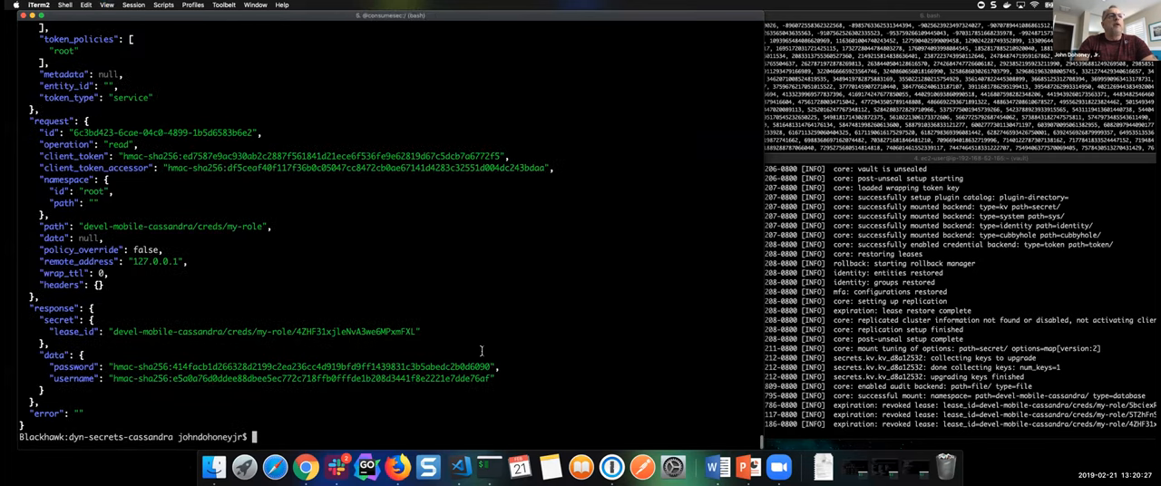
{"action": "scroll", "scroll_direction": "up", "scroll_amount": 3}
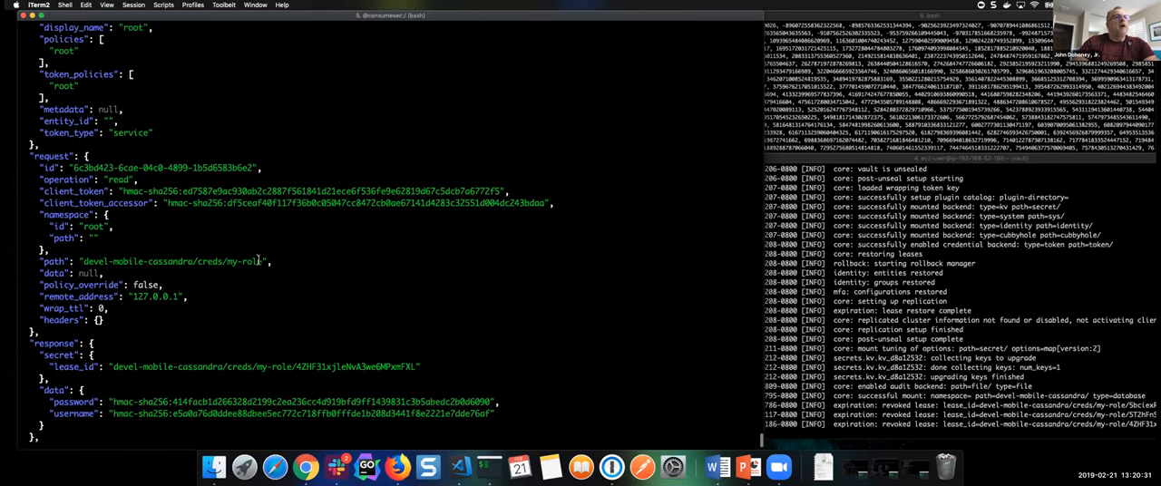
{"action": "double_click", "coordinate": [172, 261]}
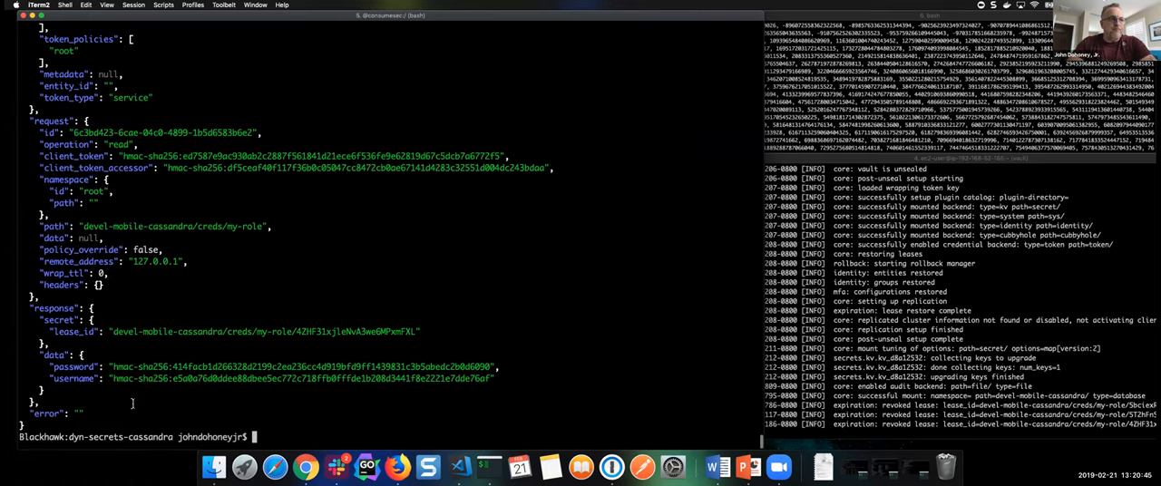
List the files in the current working folder with ls
{"action": "type", "text": "ls"}
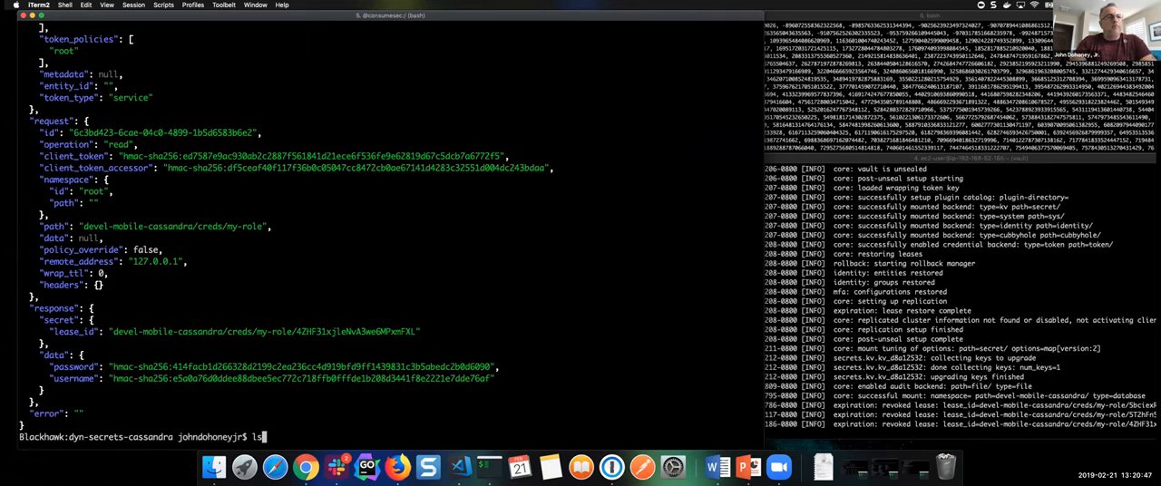
{"action": "key", "text": "Return"}
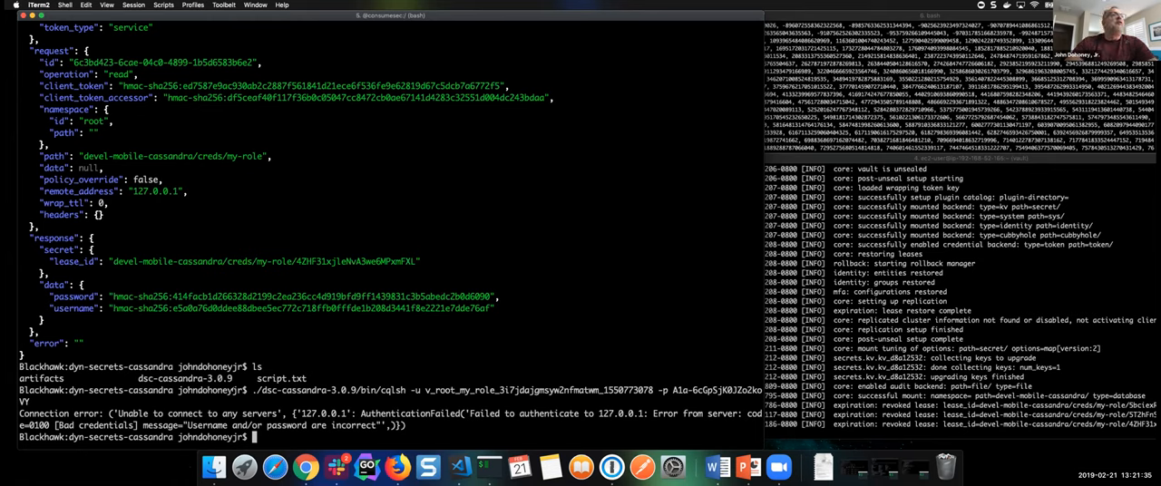
{"action": "mouse_move", "coordinate": [533, 289]}
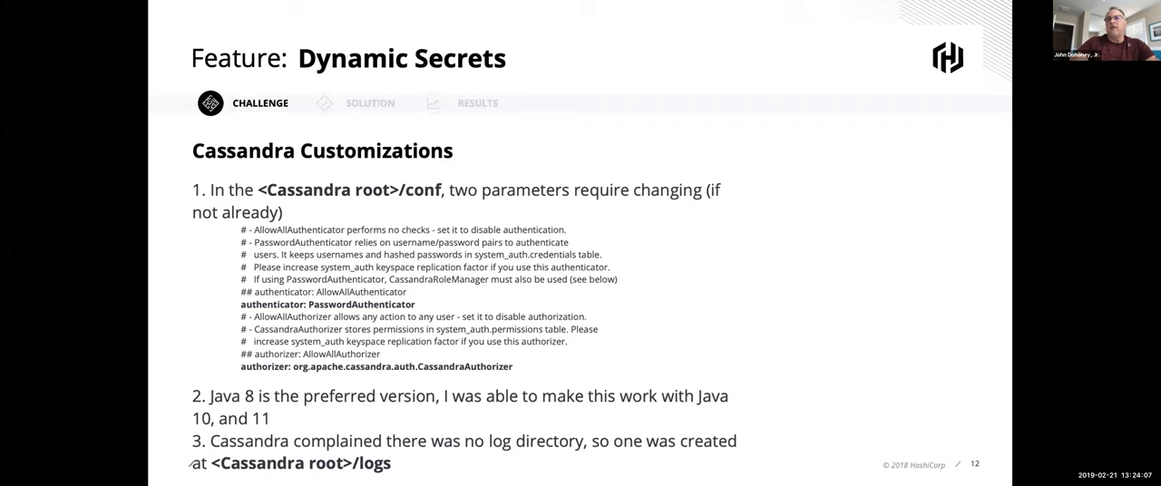
Advance to slide 13, listing Vault database secrets engine, plugin docs, and GitHub links
{"action": "key", "text": "Right"}
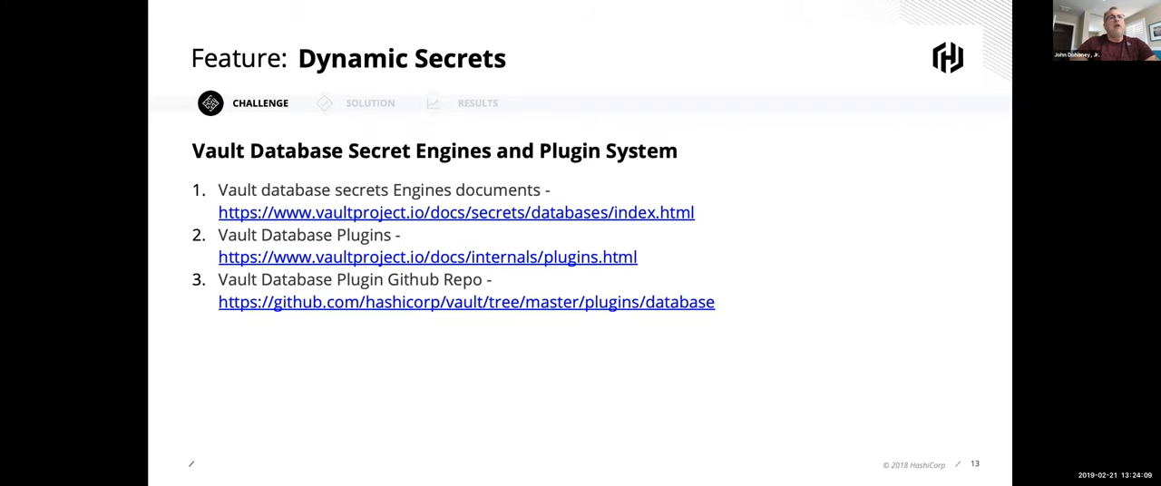